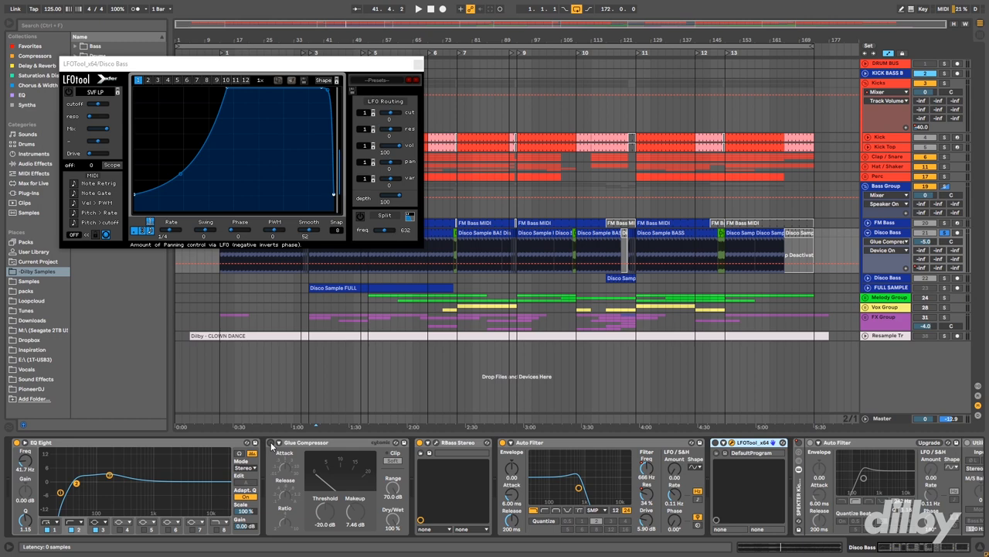
Step: Close the LFOTool window and reveal the FM Bass track's EQ, compression and saturation chain
left_click(418, 9)
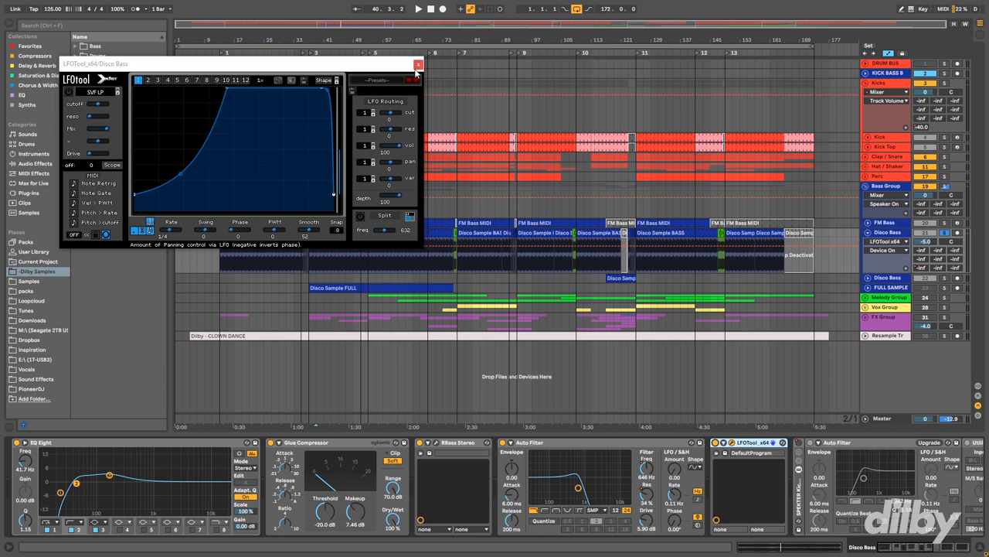
left_click(417, 65)
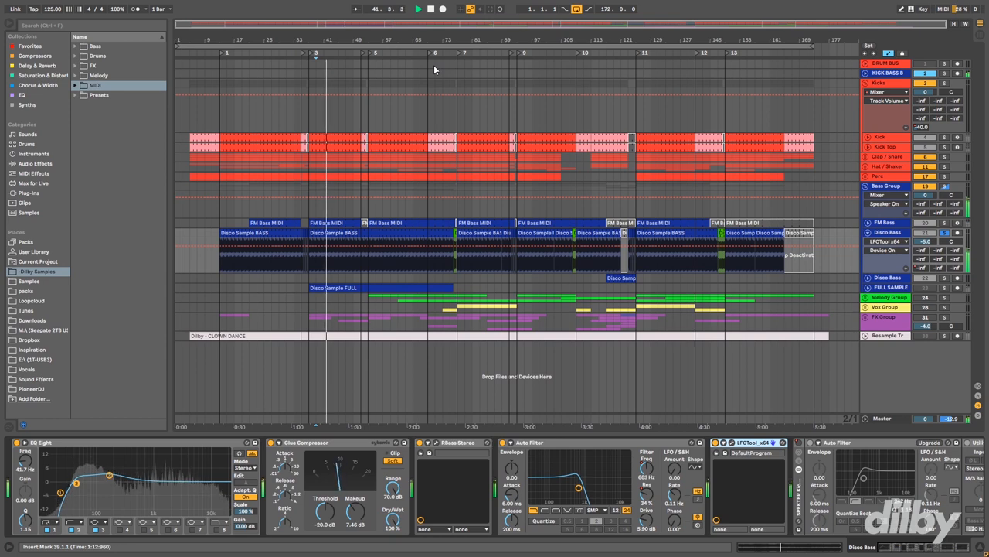
left_click(885, 223)
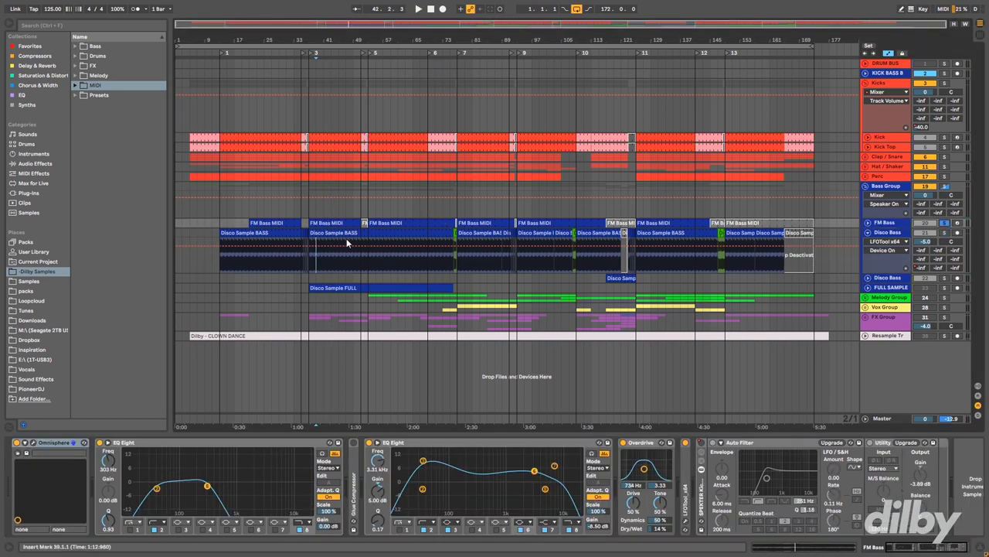
left_click(337, 225)
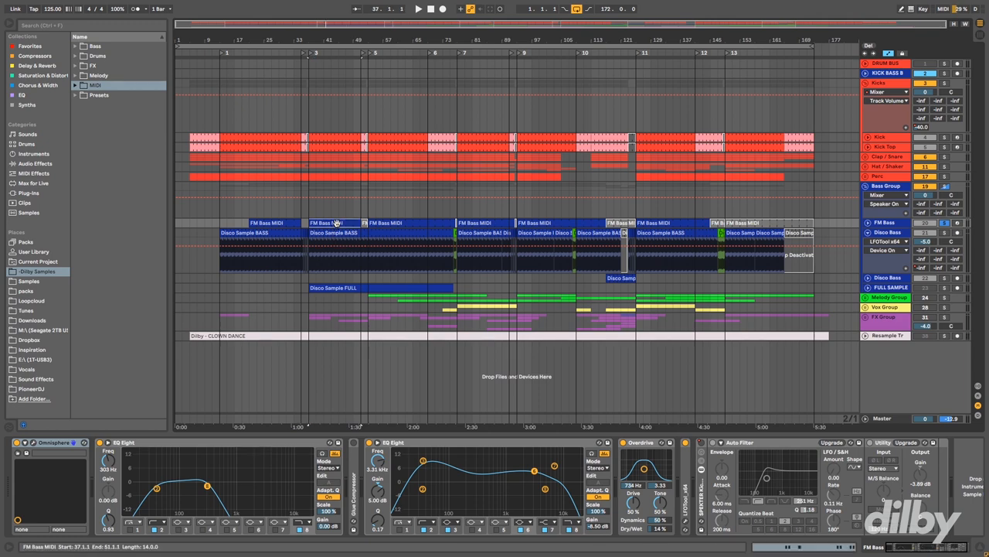
double_click(337, 222)
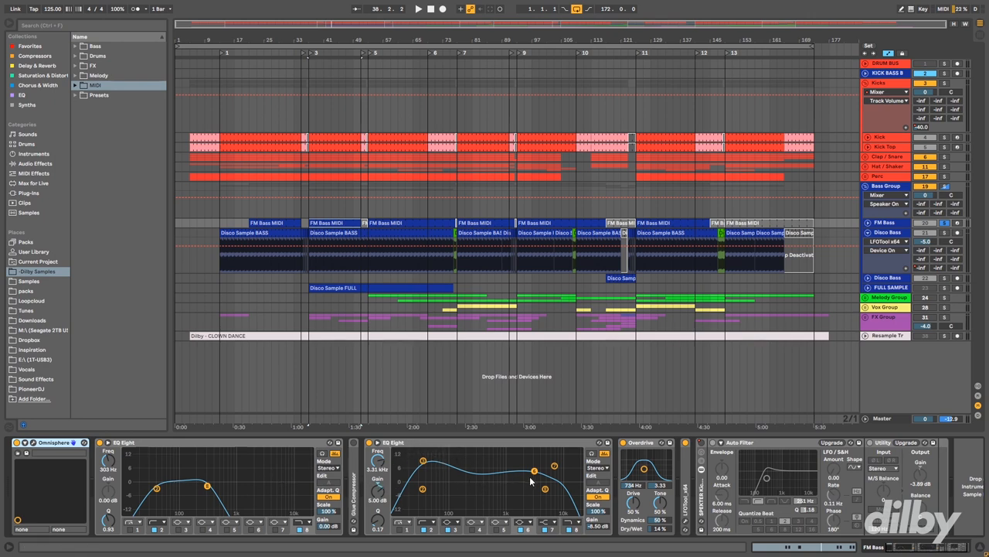
left_click(394, 442)
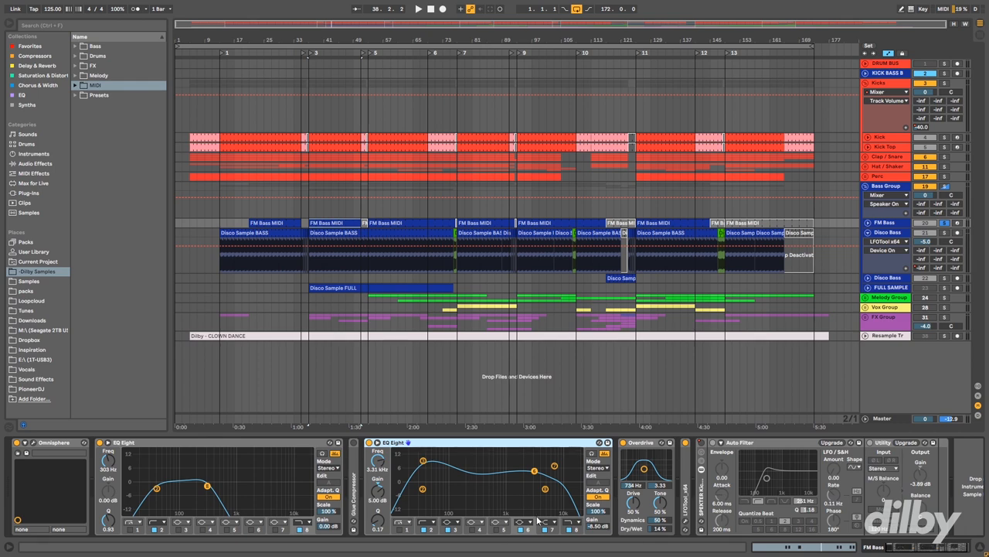
left_click(637, 442)
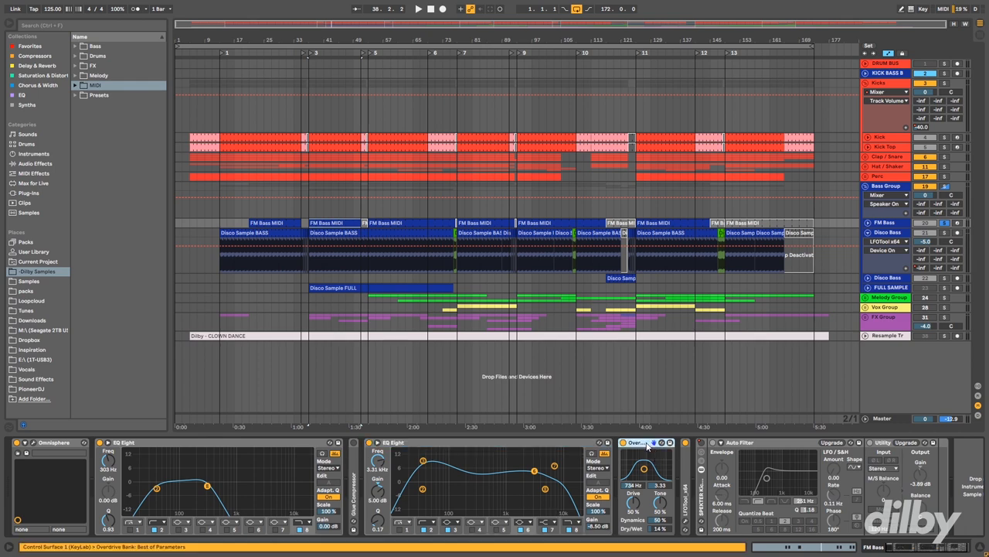